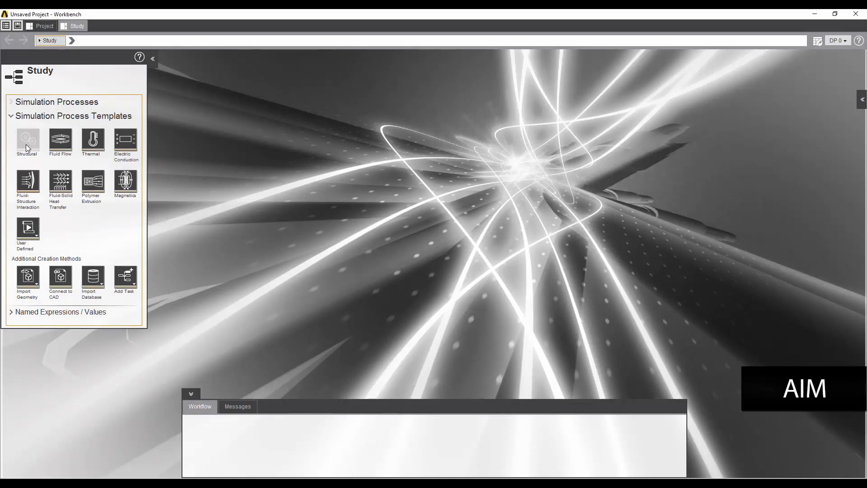
Start a Structural template study with imported geometry, static analysis and automatic contact detection.
click(27, 141)
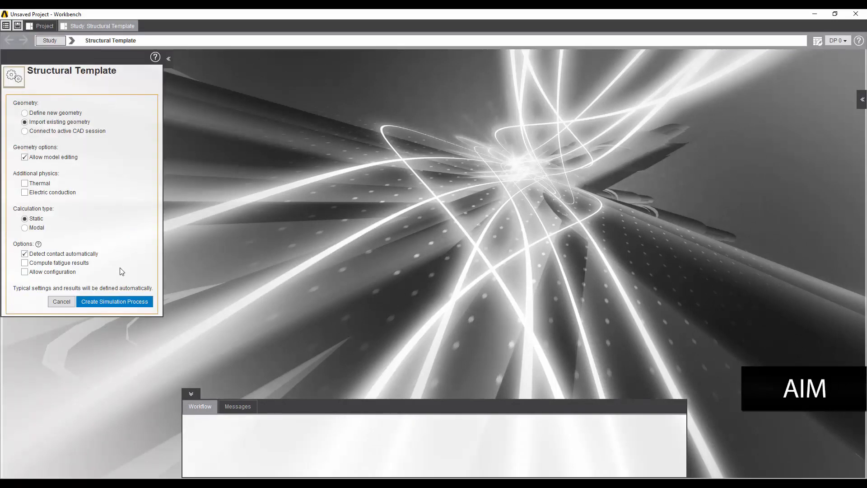
mouse_move(114, 301)
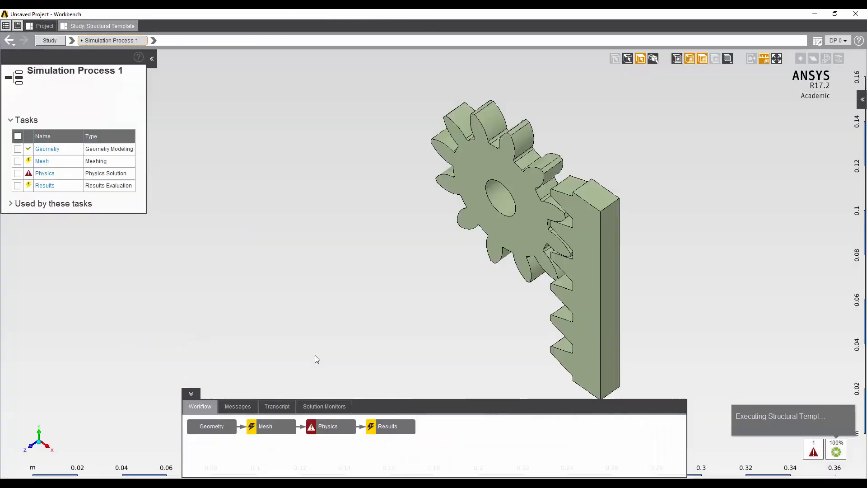
Add a Body Sizing control of 0.002 m on both the gear and rack volumes.
click(270, 426)
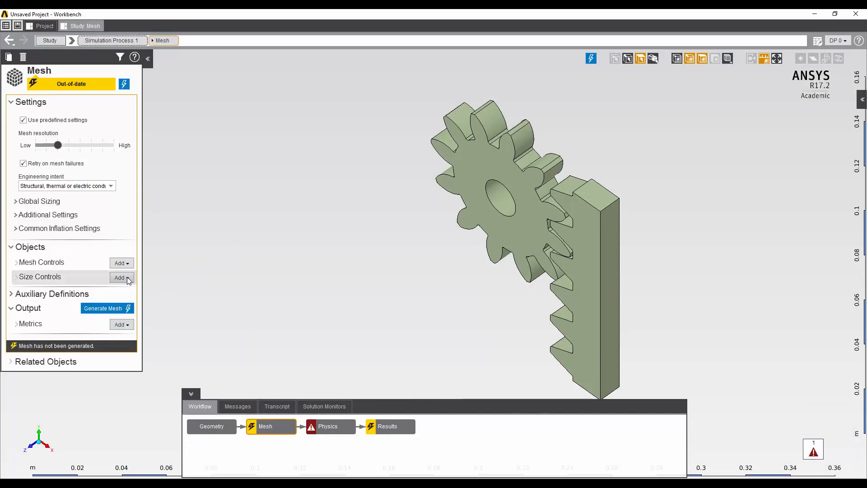
click(119, 277)
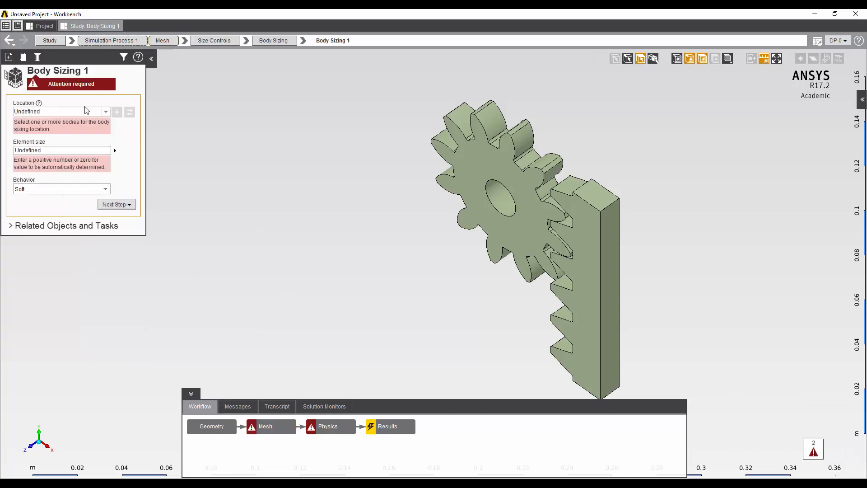
click(523, 201)
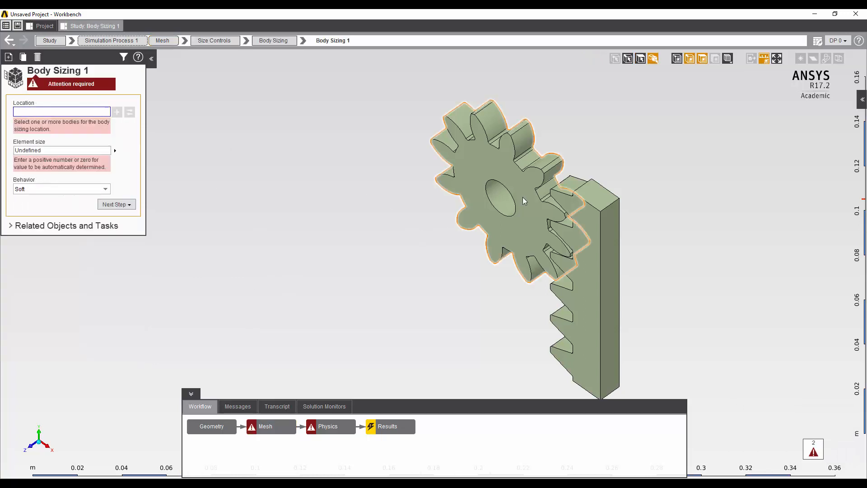
click(522, 199)
text(0.002 m)
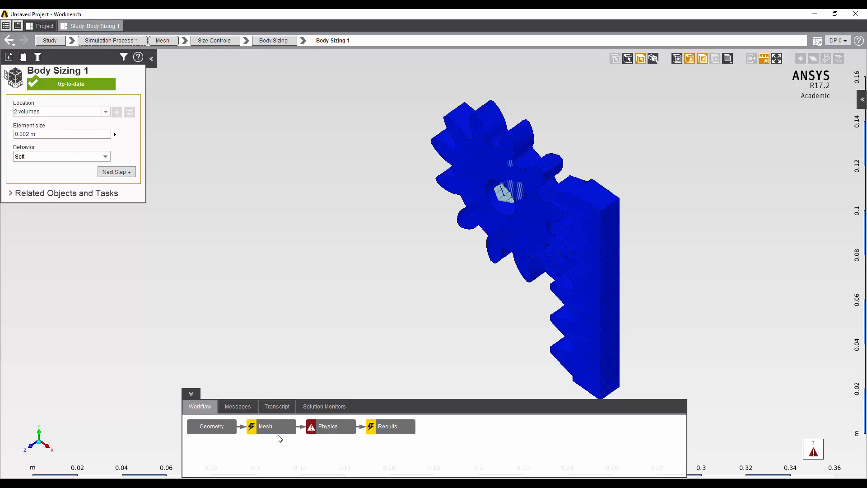
right_click(265, 426)
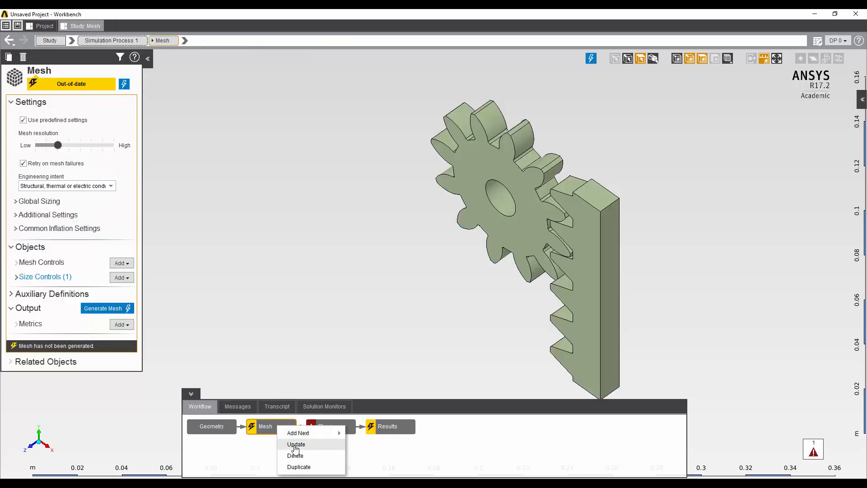
Update the mesh, producing 62,898 nodes and 12,810 elements.
click(297, 444)
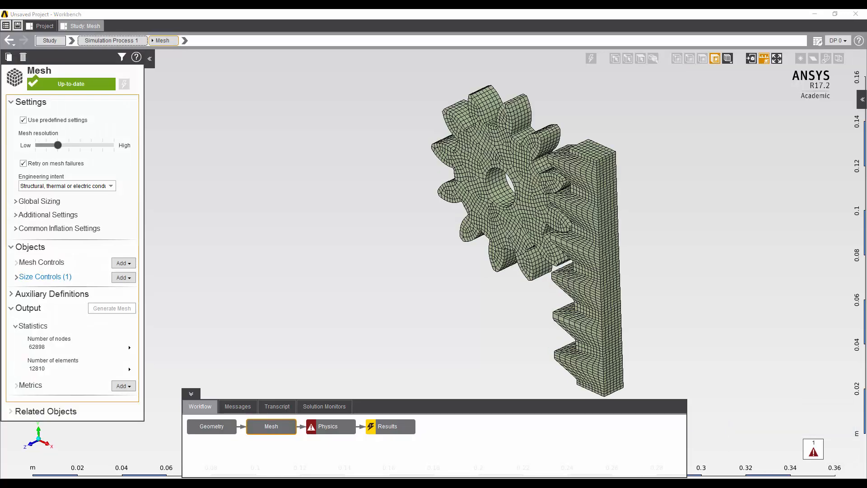
mouse_move(518, 325)
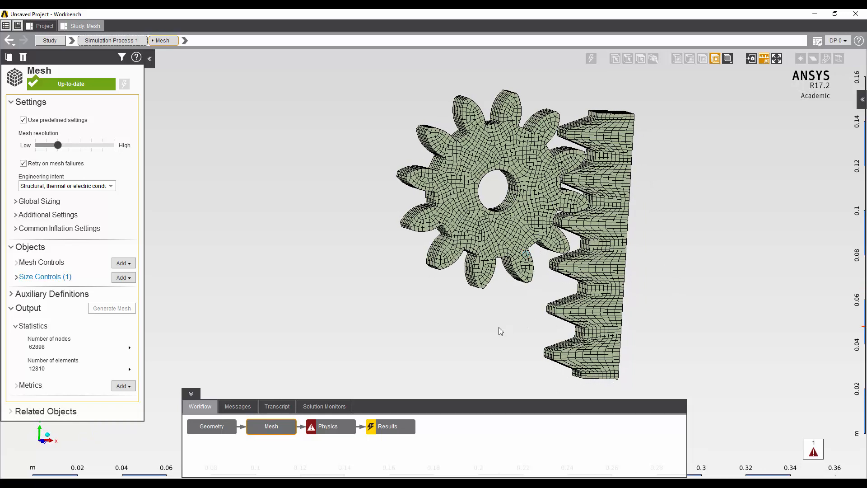
mouse_move(474, 329)
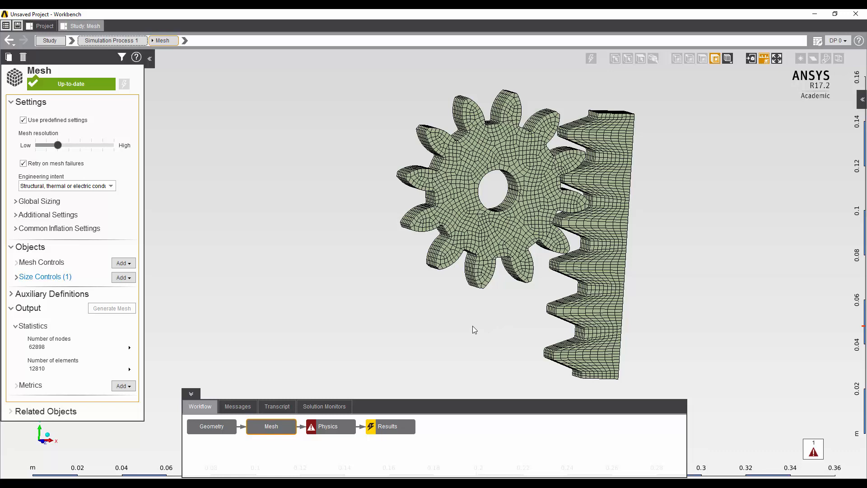
mouse_move(396, 296)
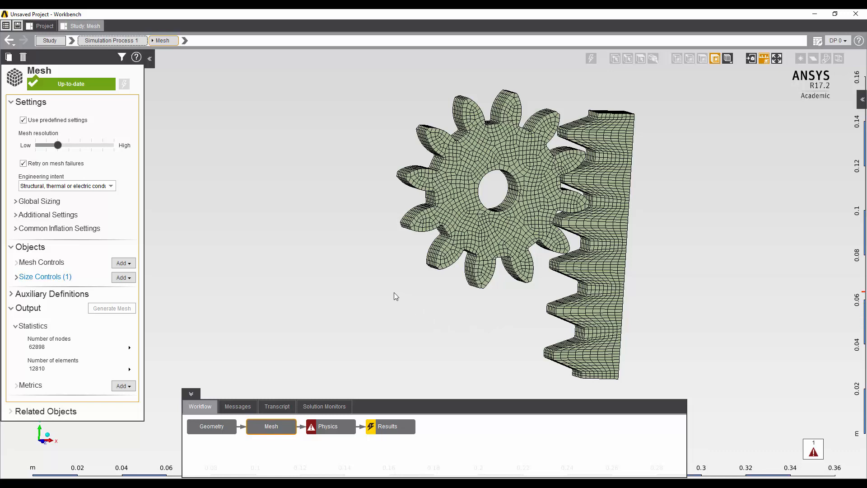
mouse_move(392, 293)
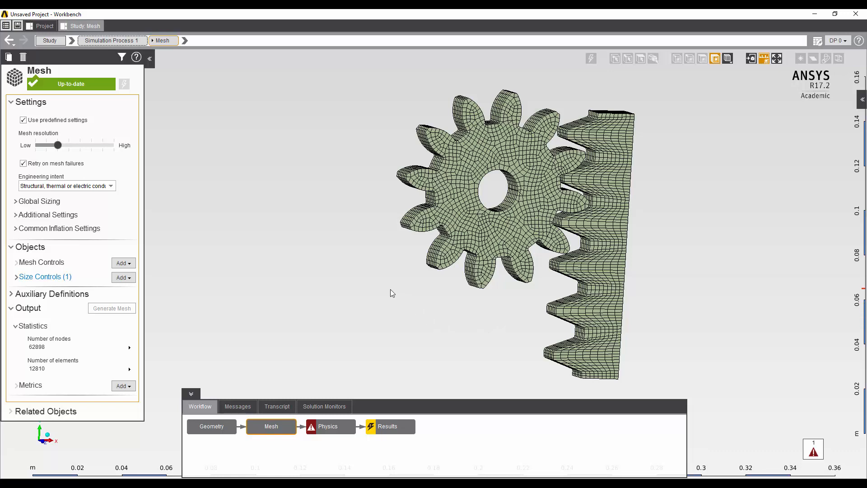
mouse_move(389, 299)
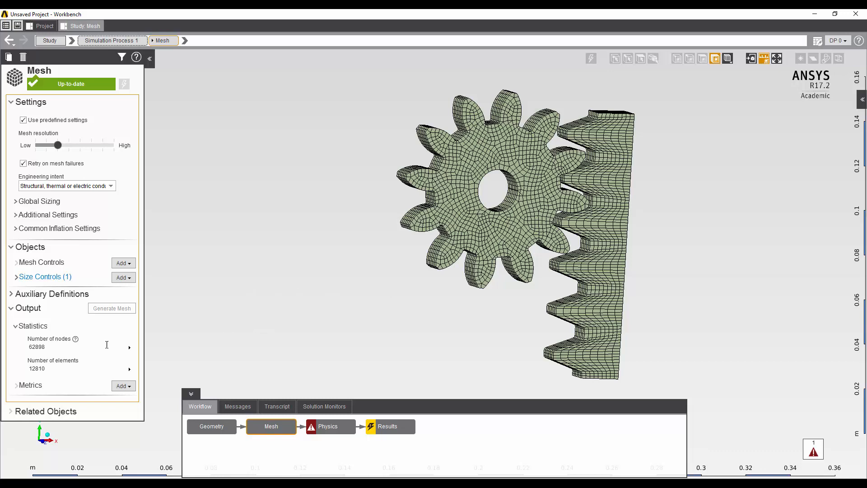
mouse_move(3, 449)
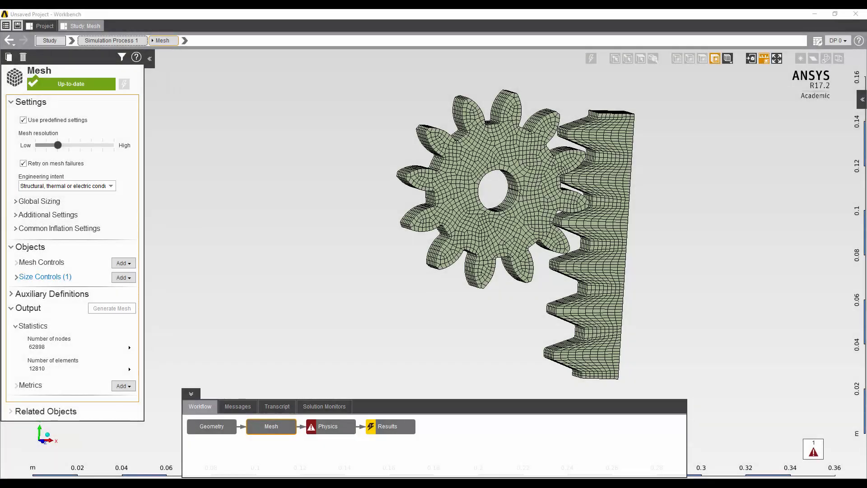
Check Material Assignments in Physics show Structural Steel on gear and rack.
click(330, 425)
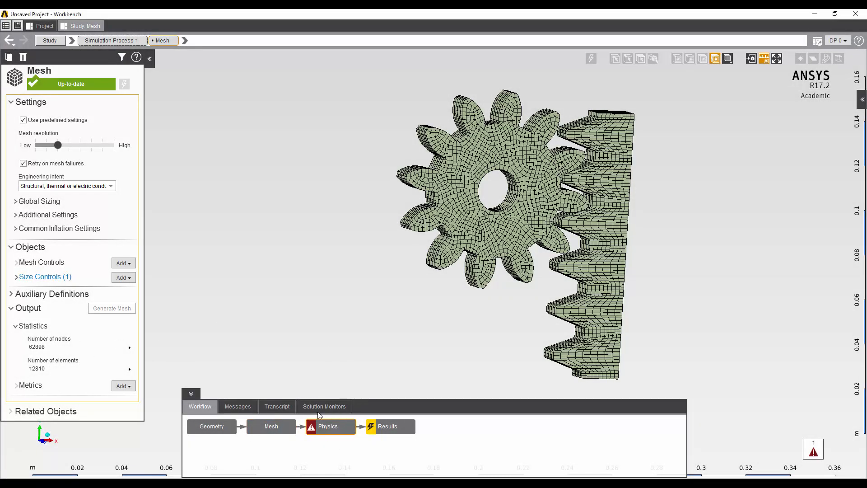
click(330, 426)
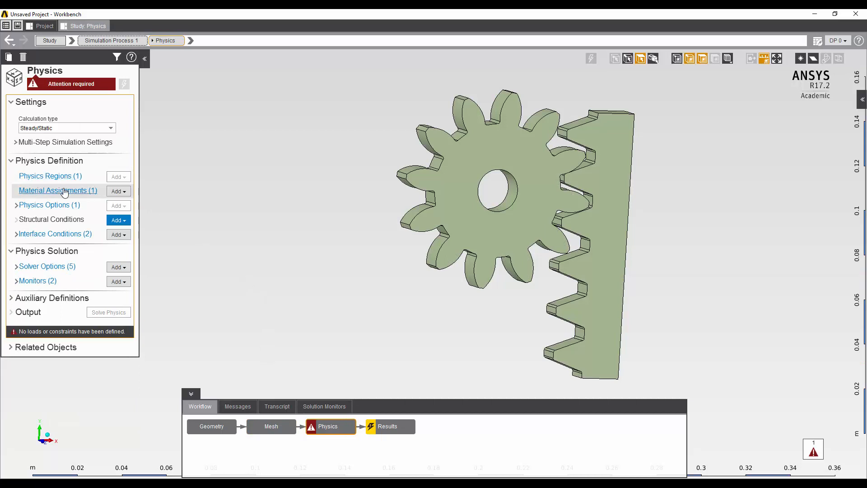
click(57, 190)
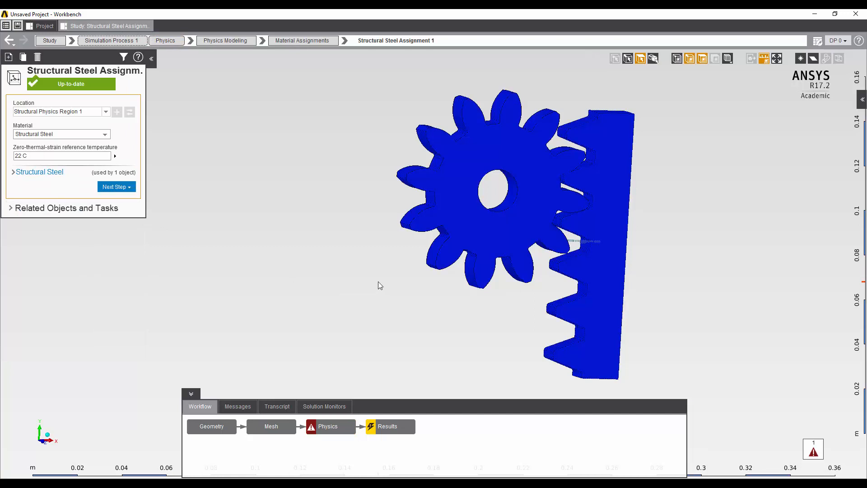
mouse_move(334, 364)
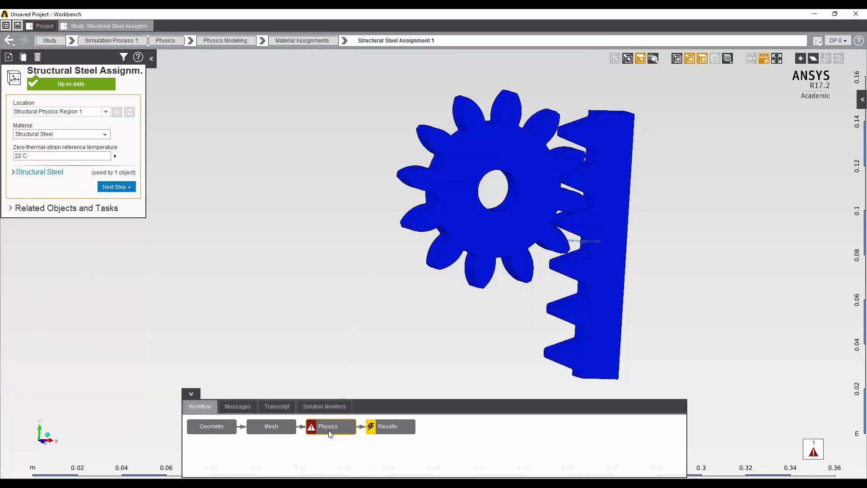
mouse_move(328, 425)
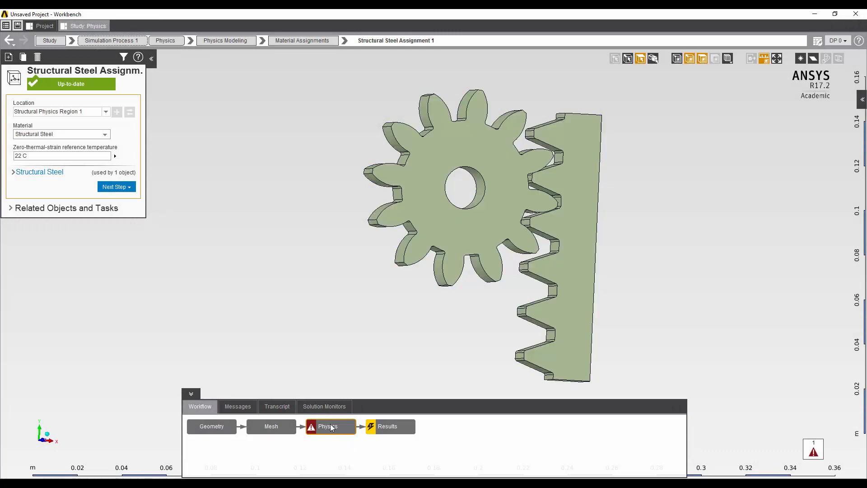
click(328, 426)
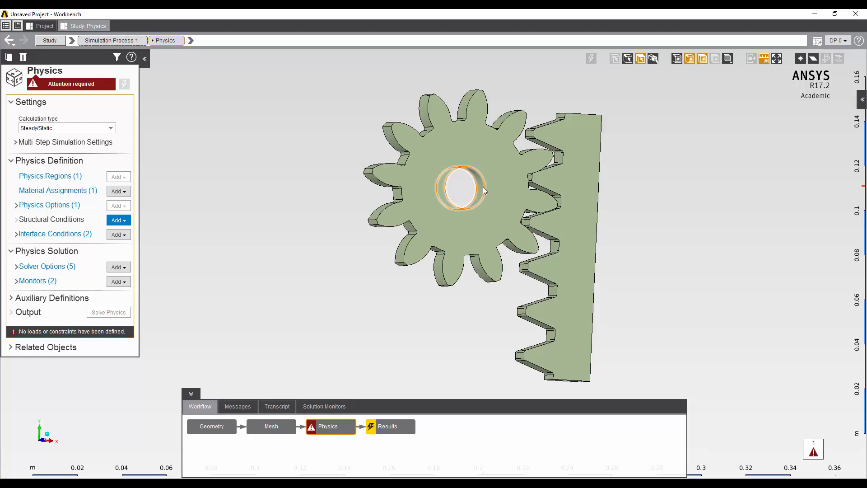
mouse_move(478, 199)
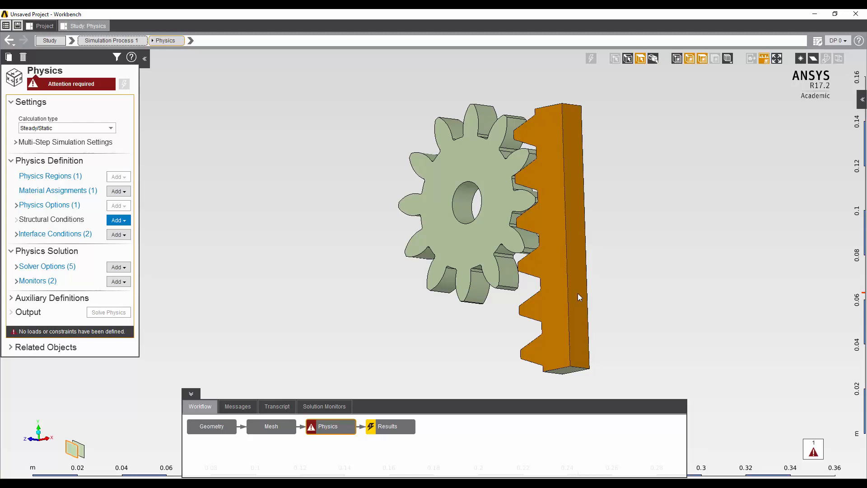
Add Support 1 on the two rack faces with type Frictionless.
right_click(578, 298)
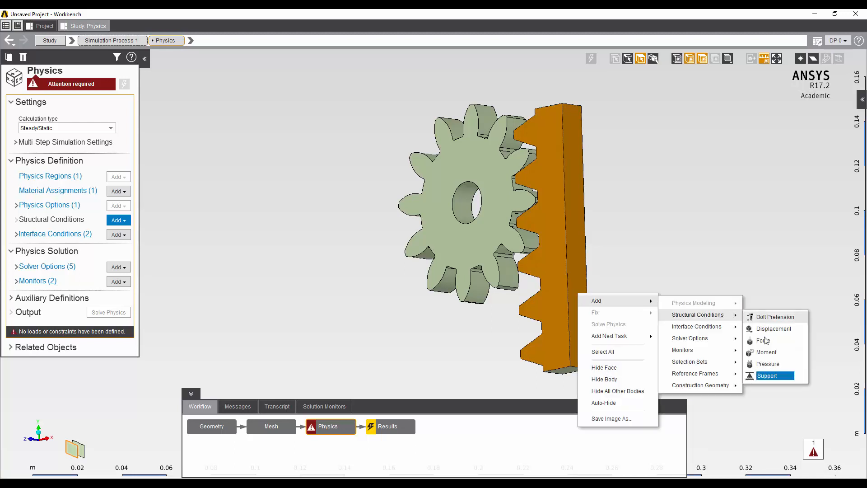
click(769, 375)
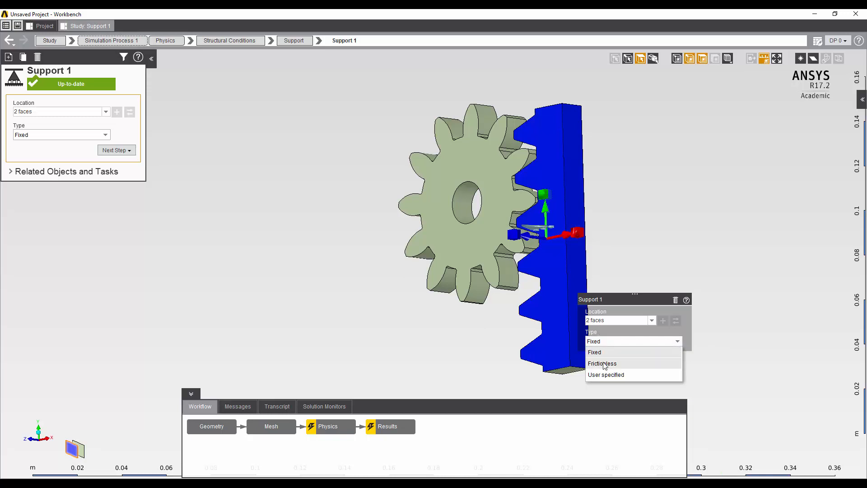
click(601, 363)
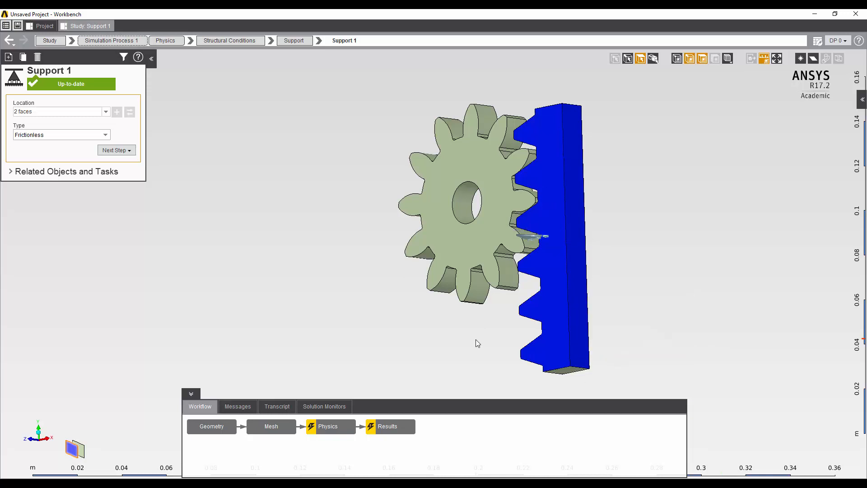
mouse_move(564, 370)
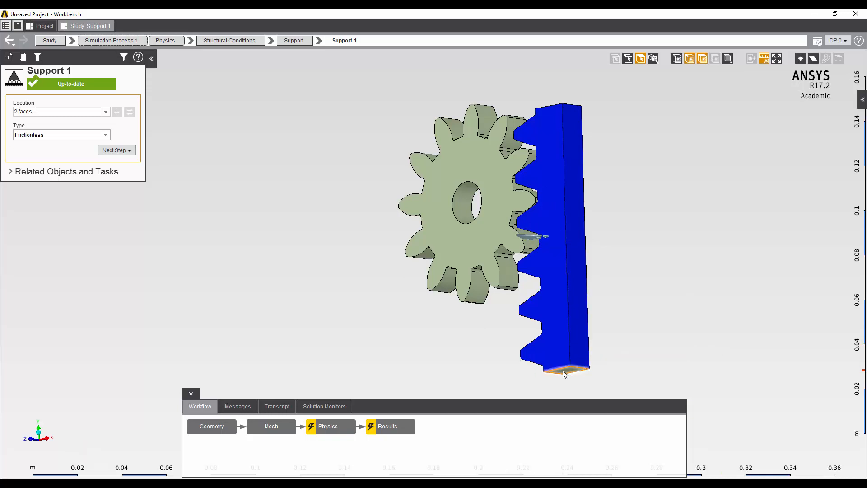
Add Force 1 of 2500 N, direction reversed, on the rack's bottom face.
right_click(564, 372)
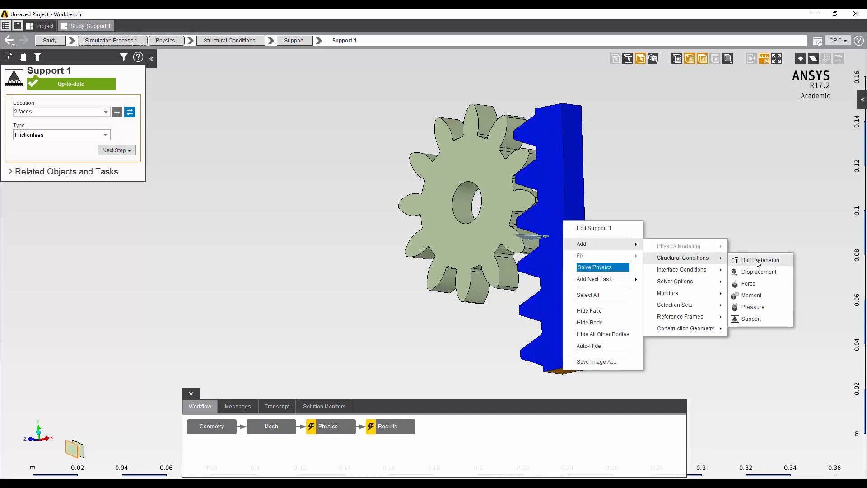
click(748, 283)
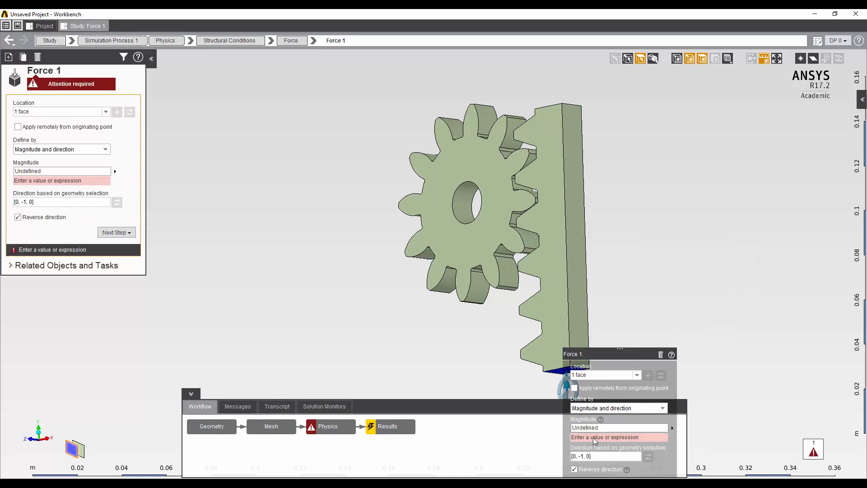
text(2500 N)
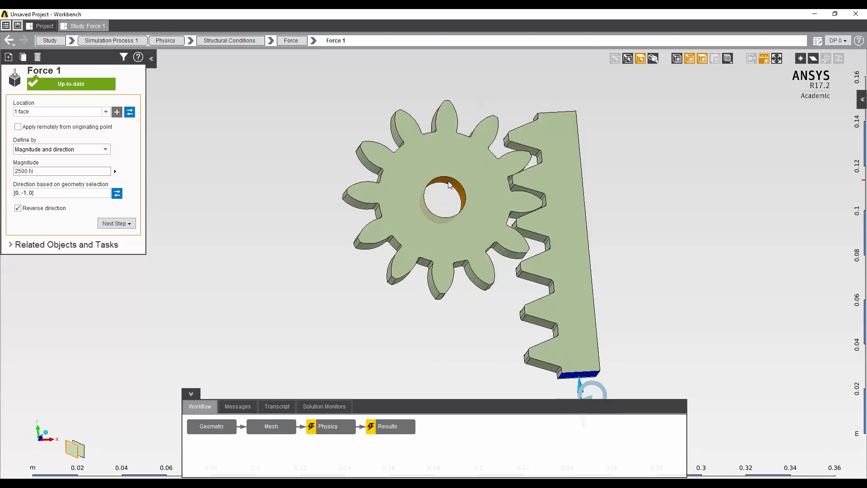
Add a remote Displacement 1 on the gear bore with zero translations and Y rotation fixed.
right_click(449, 185)
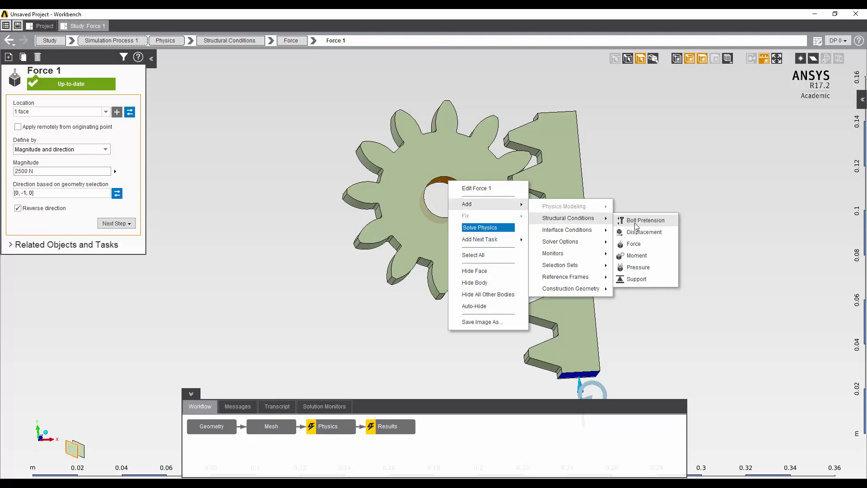
click(359, 287)
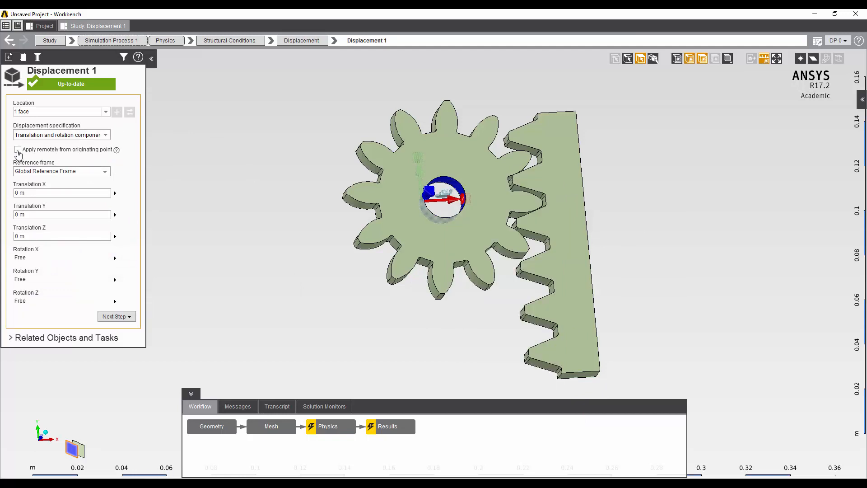
click(17, 150)
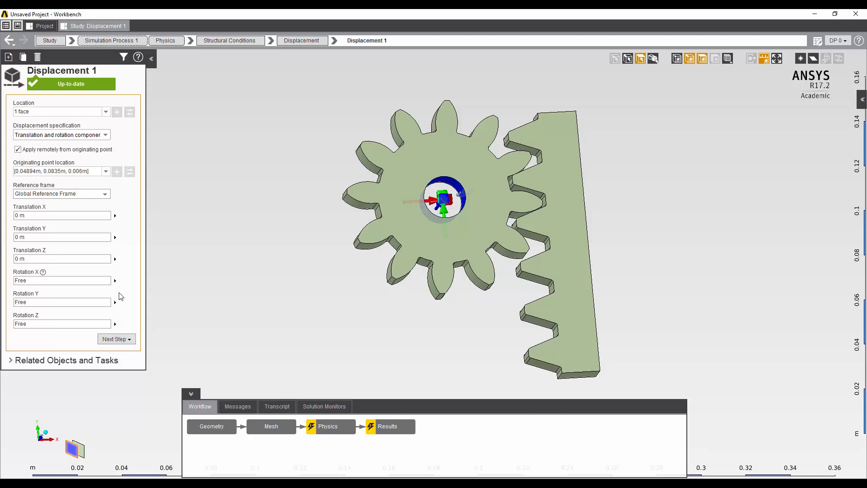
mouse_move(120, 324)
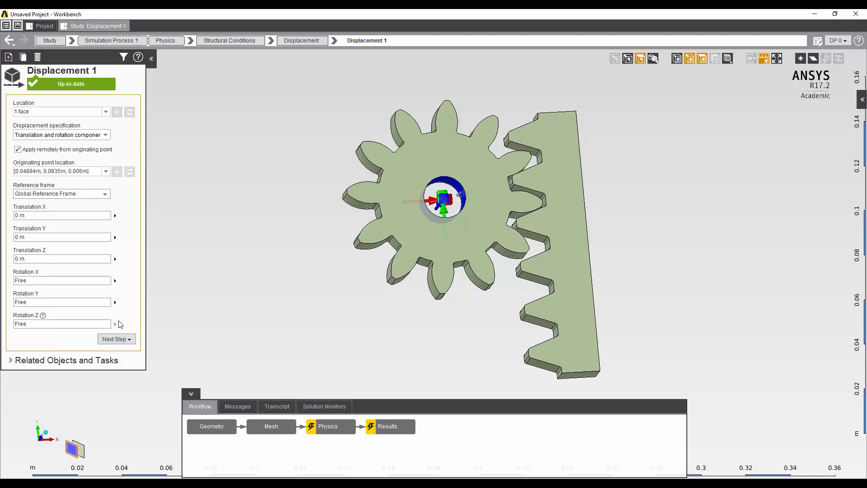
click(62, 280)
text(0)
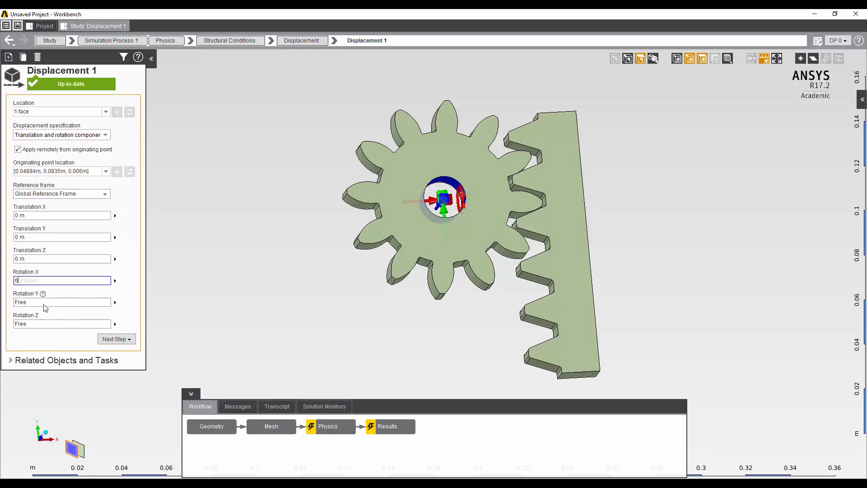
click(61, 302)
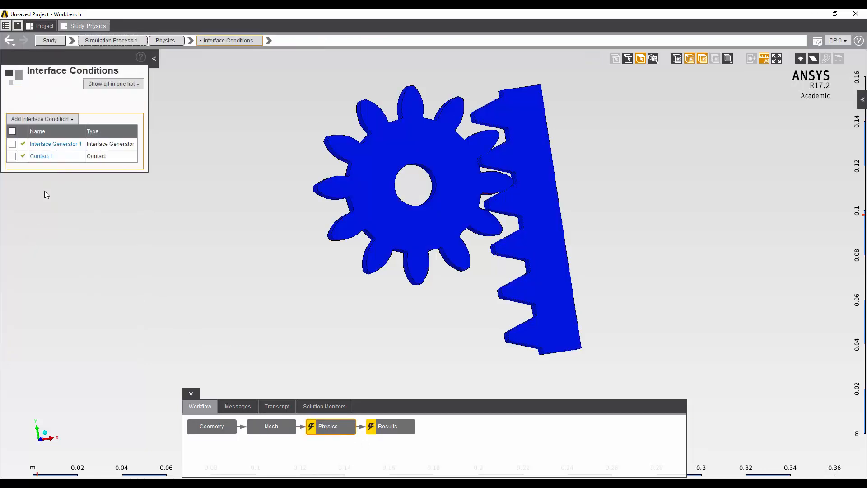
Switch Contact 1 from bonded to a newly created No Separation behavior.
click(41, 156)
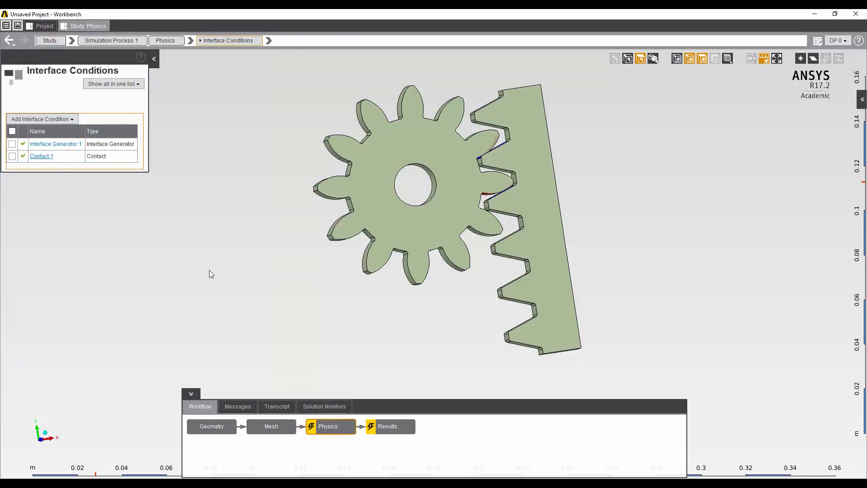
click(42, 156)
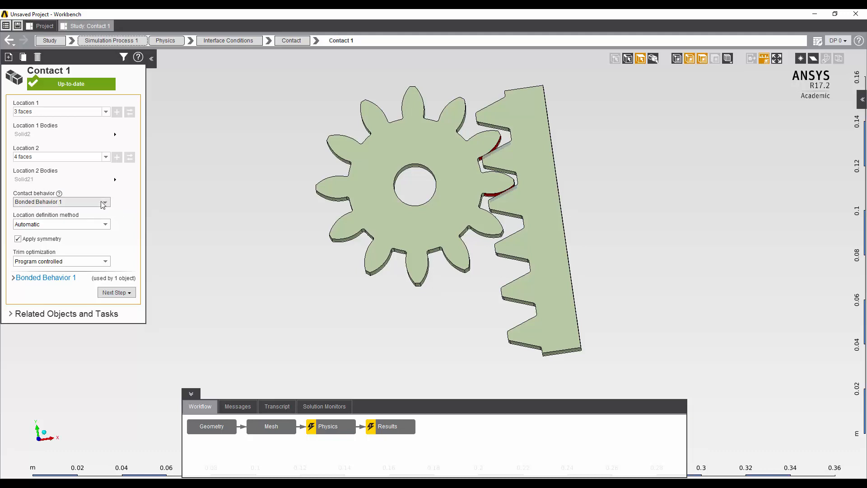
click(105, 202)
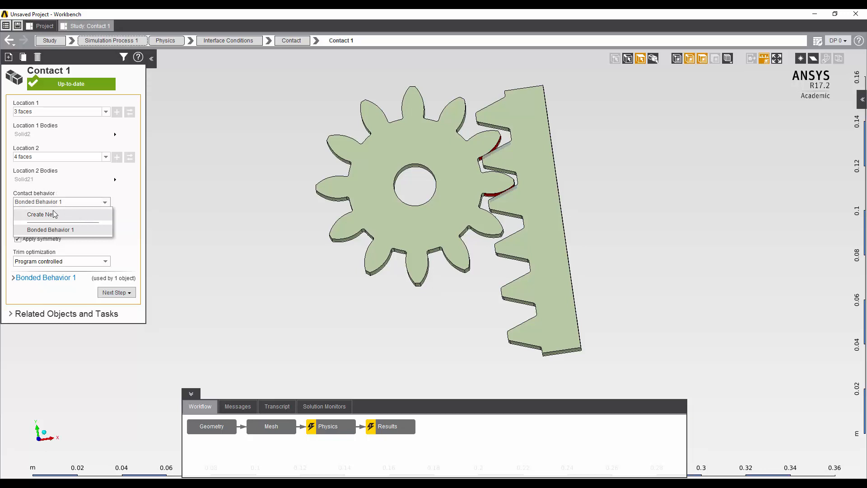
click(50, 230)
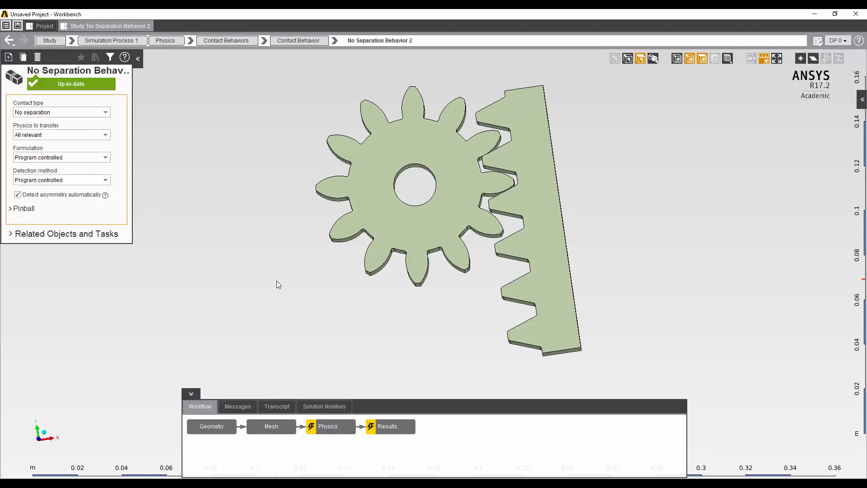
drag(279, 284, 301, 302)
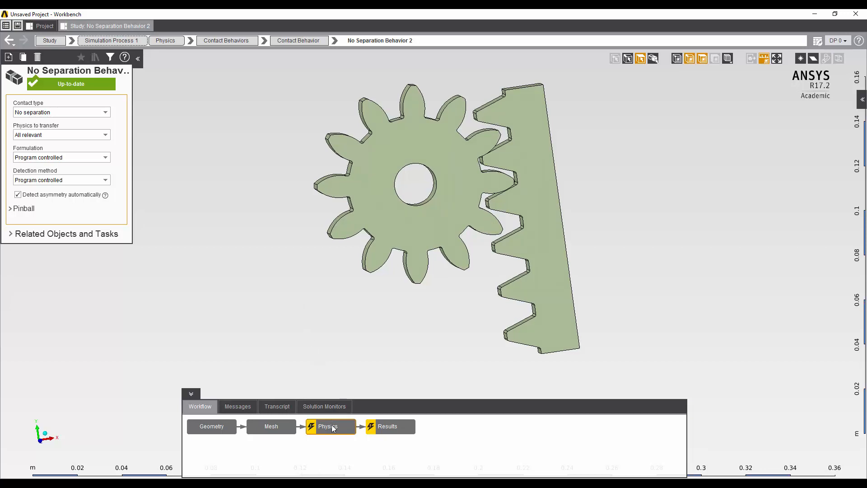
click(327, 426)
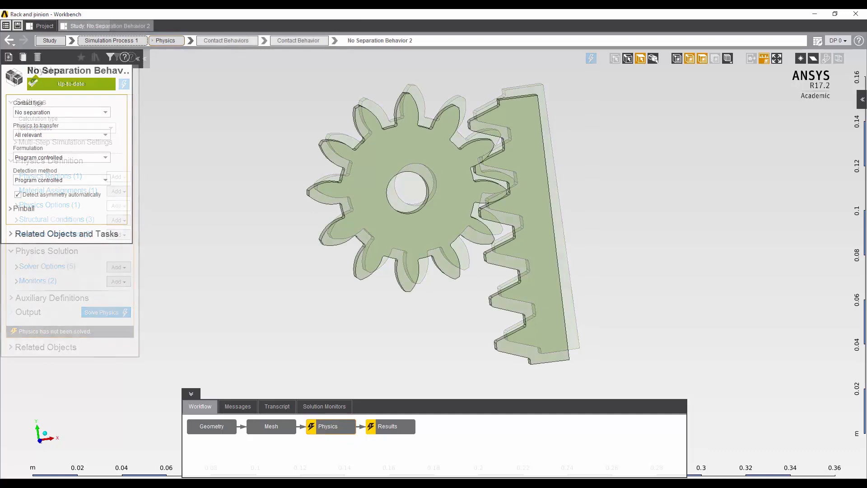
click(389, 425)
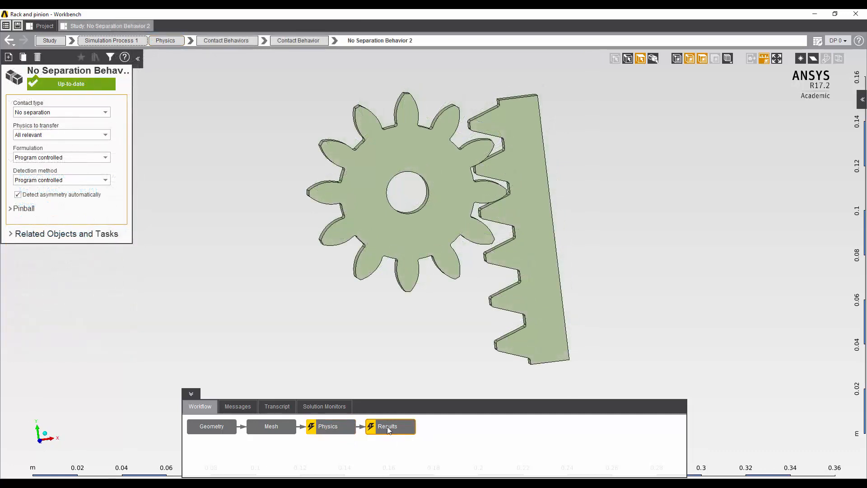
Add Contour 3 on Contact 1 with variable Contact > Status.
click(387, 426)
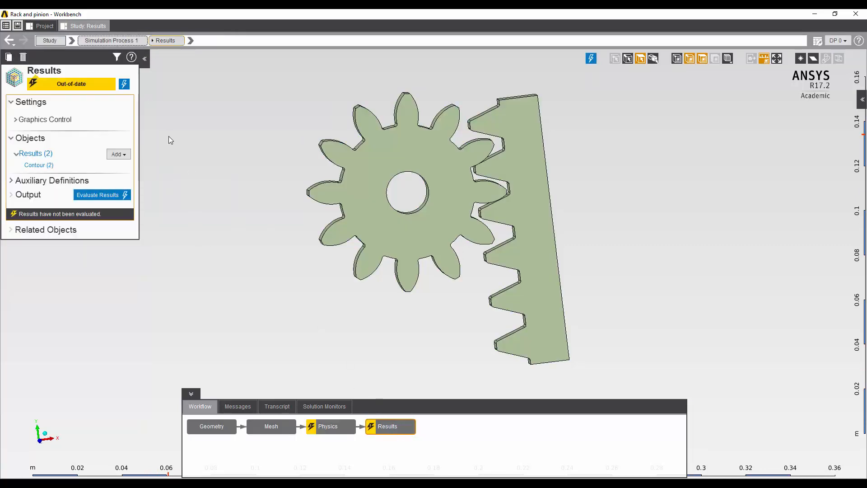
click(118, 155)
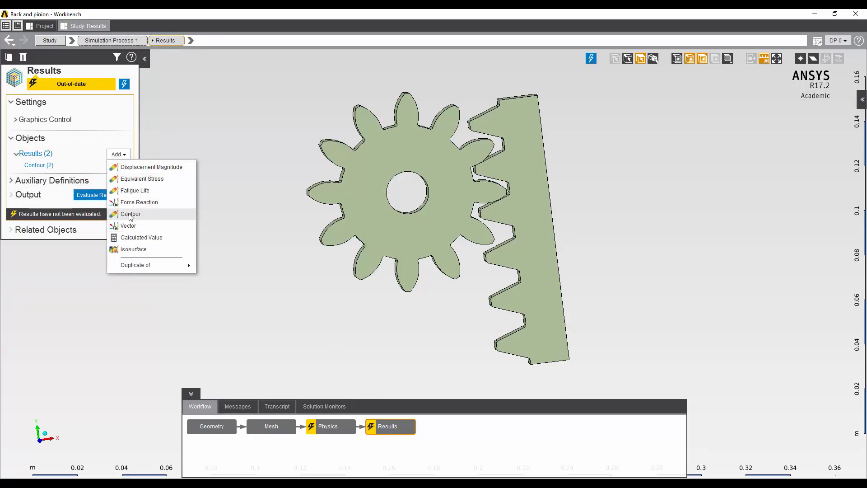
click(130, 214)
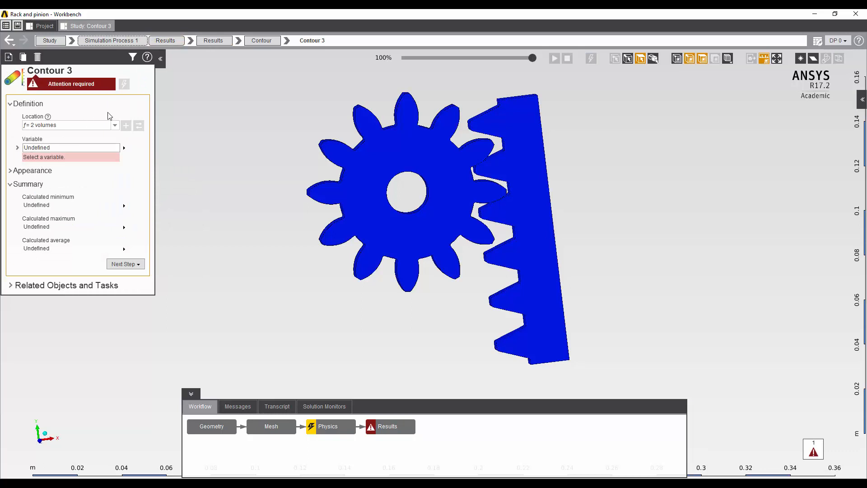
click(114, 125)
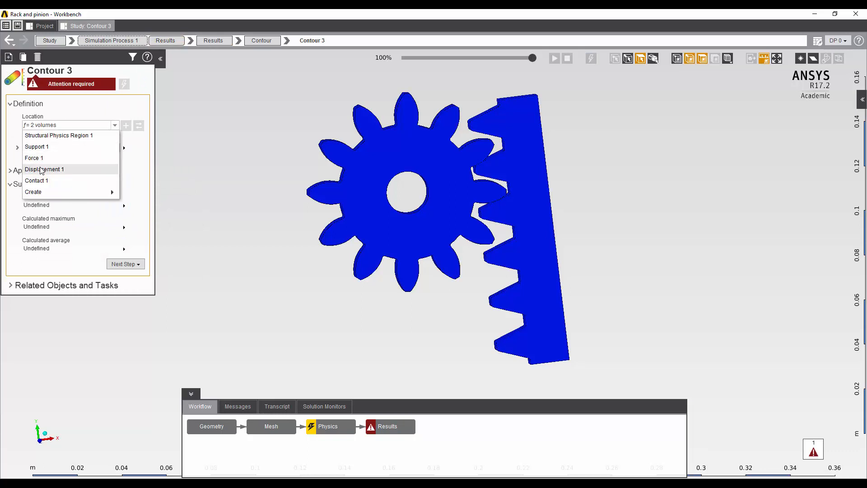
click(36, 180)
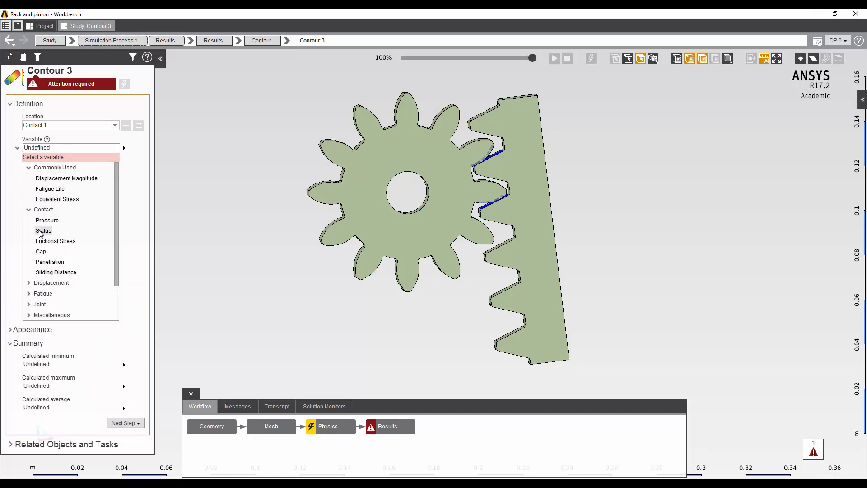
click(44, 230)
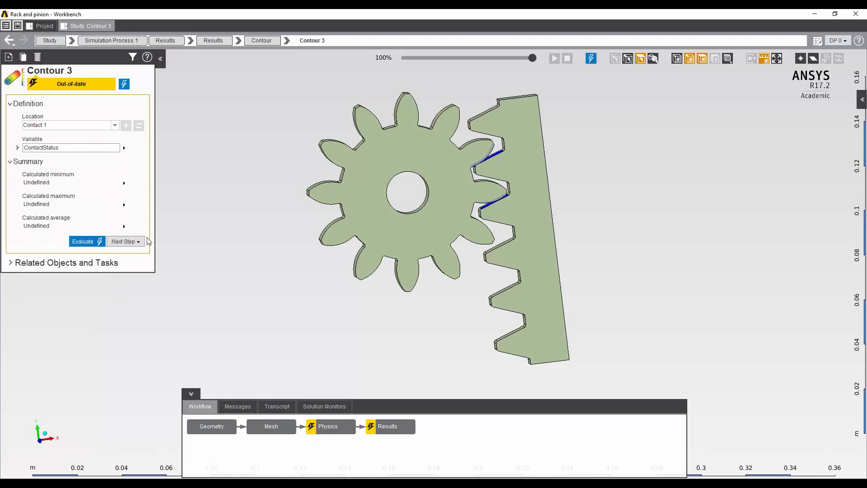
Add Calculated Value 1: Location Displacement 1, Function Sum, Variable Moment Reaction Magnitude.
click(124, 241)
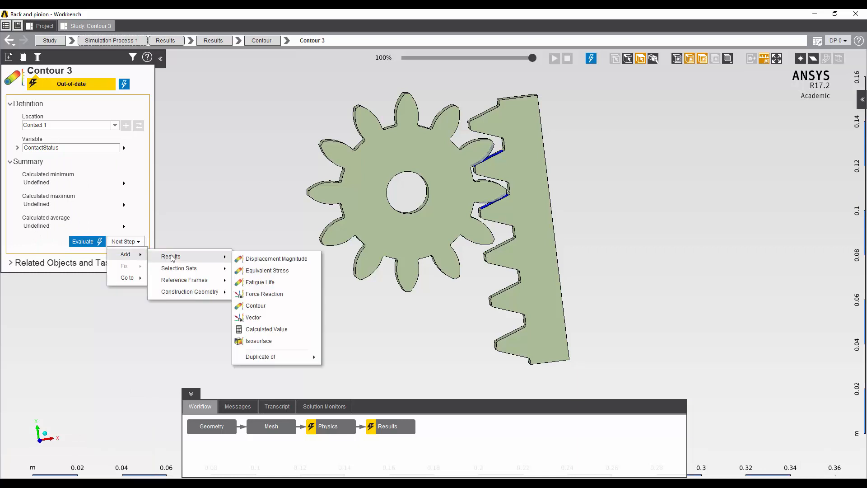
mouse_move(266, 329)
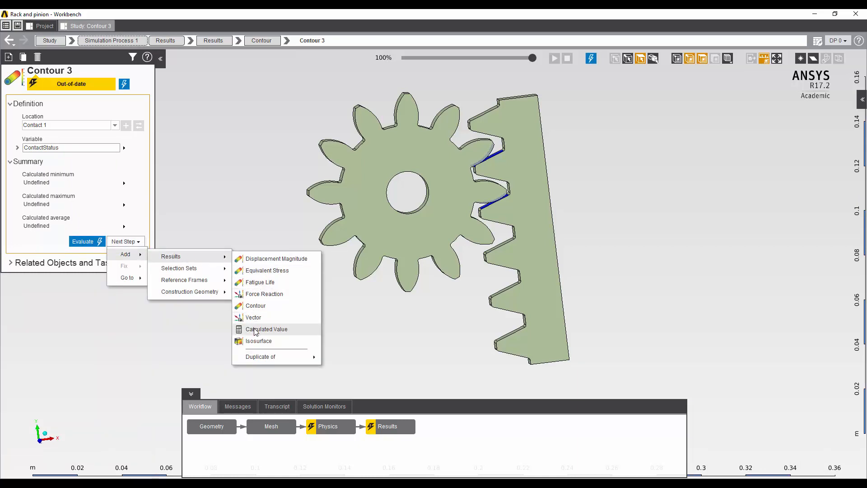
click(265, 329)
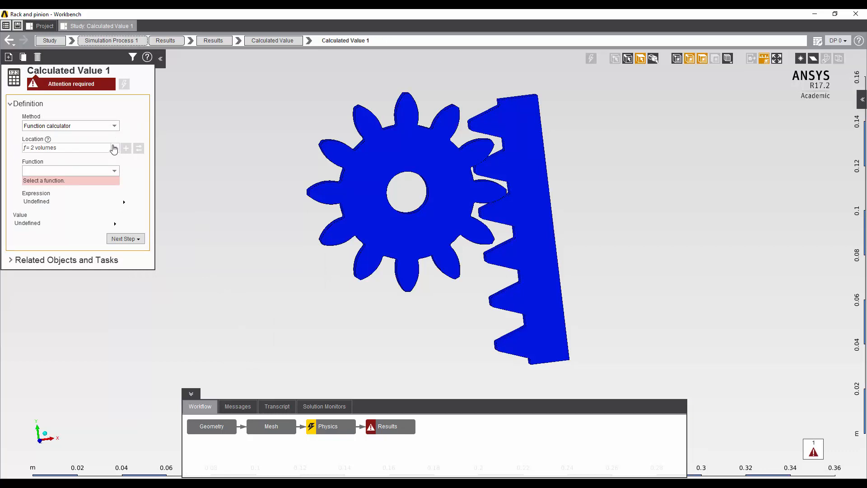
click(114, 147)
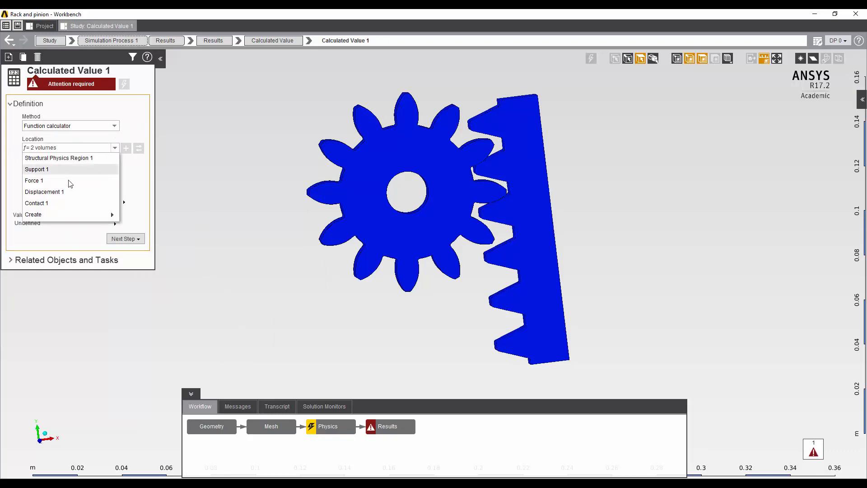
click(44, 192)
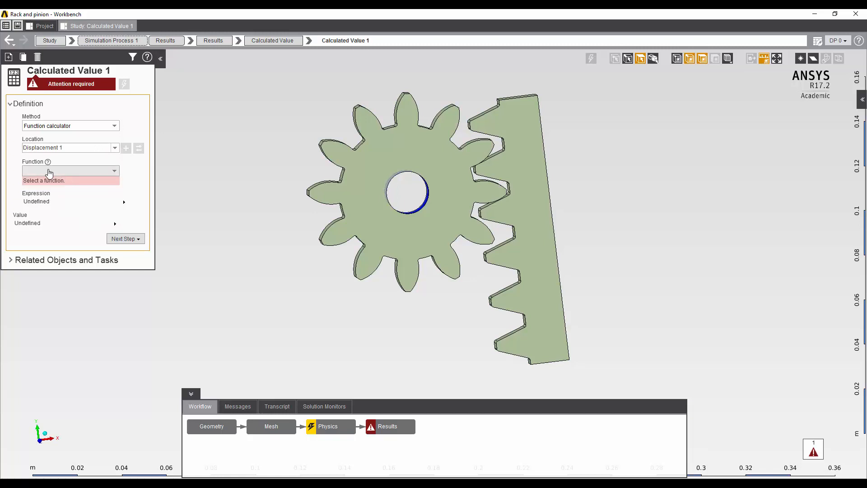
click(70, 171)
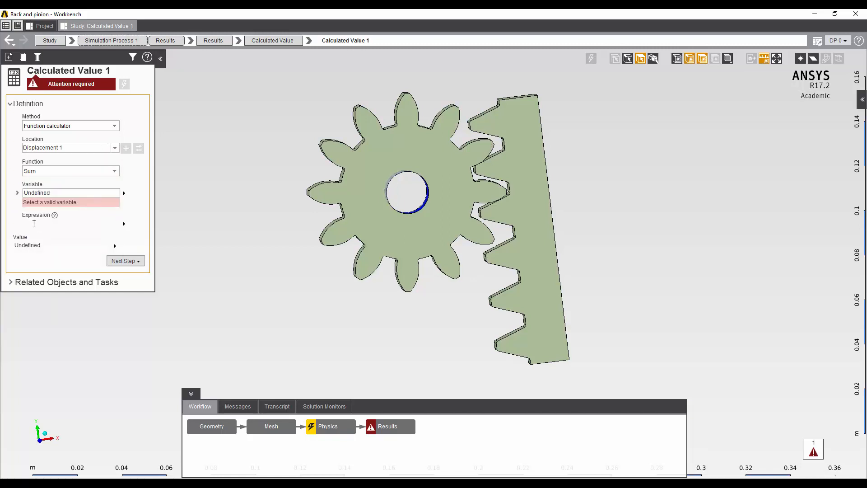
click(124, 192)
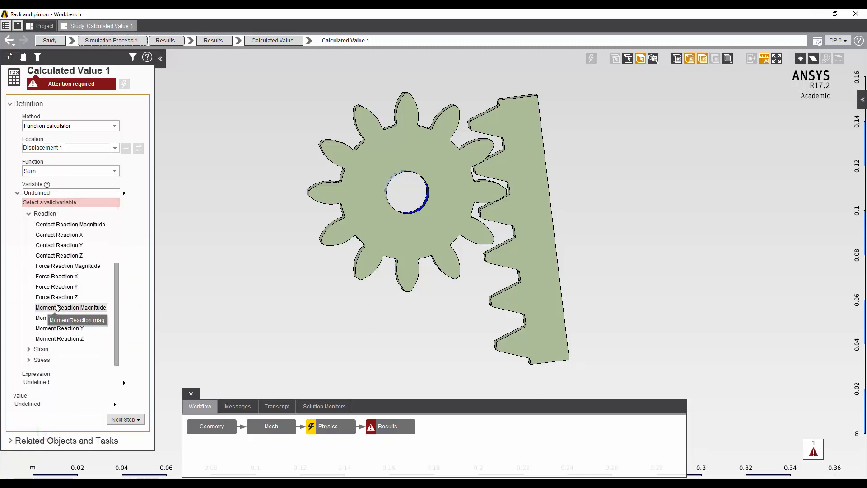
click(71, 307)
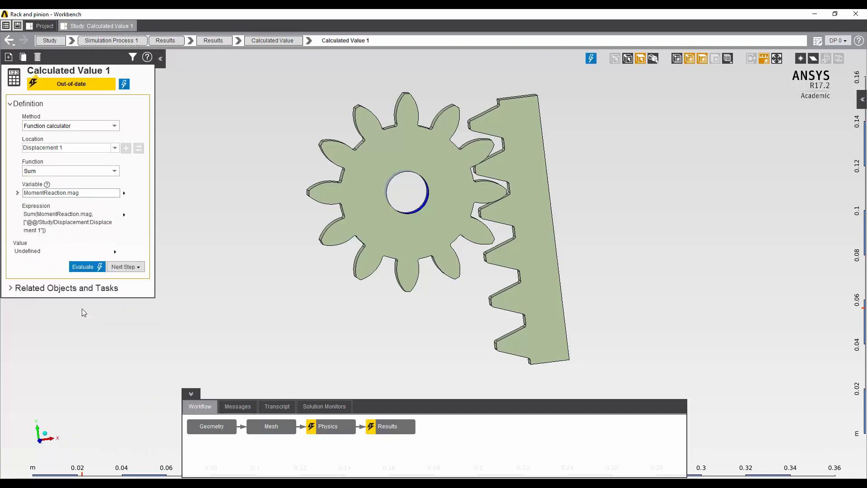
mouse_move(329, 399)
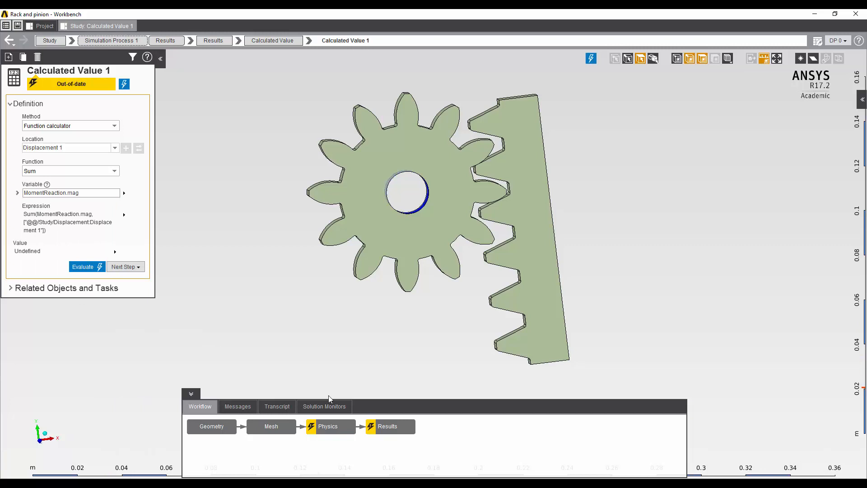
Evaluate all results from the Results overview to start the solve.
click(389, 426)
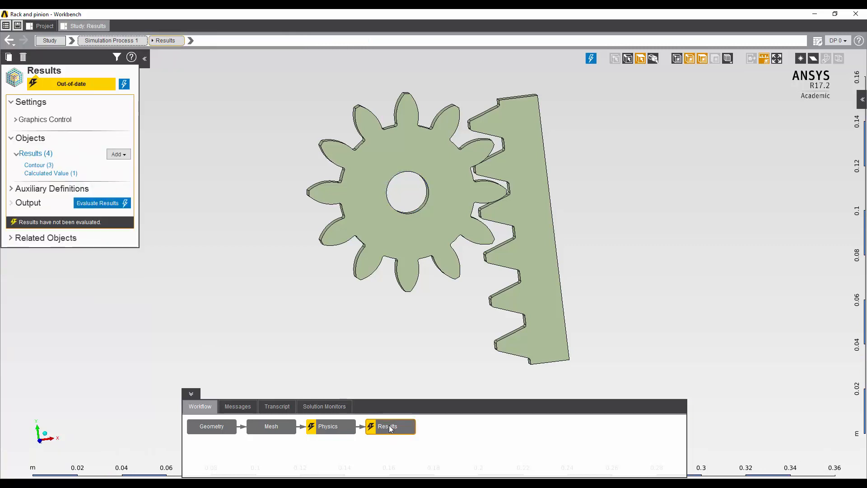
mouse_move(241, 297)
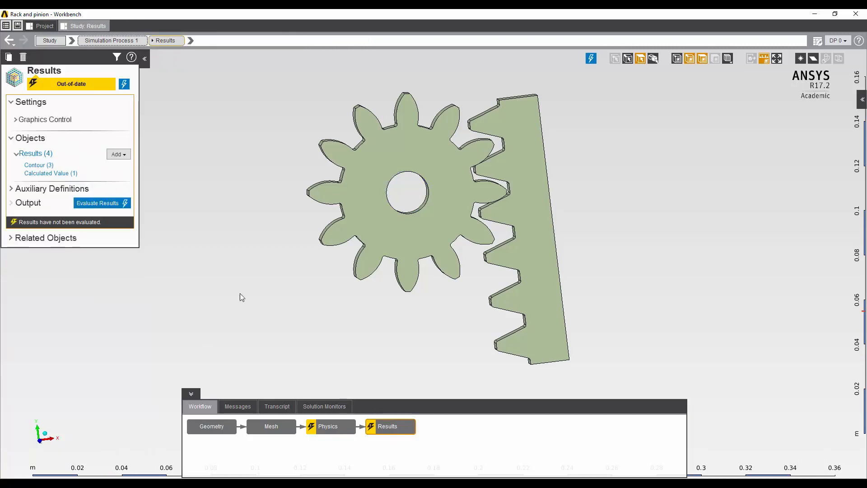
click(98, 203)
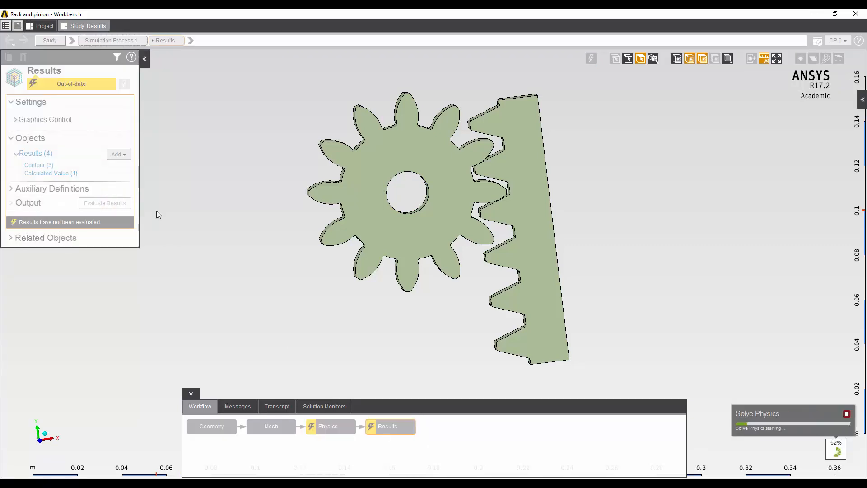
mouse_move(353, 468)
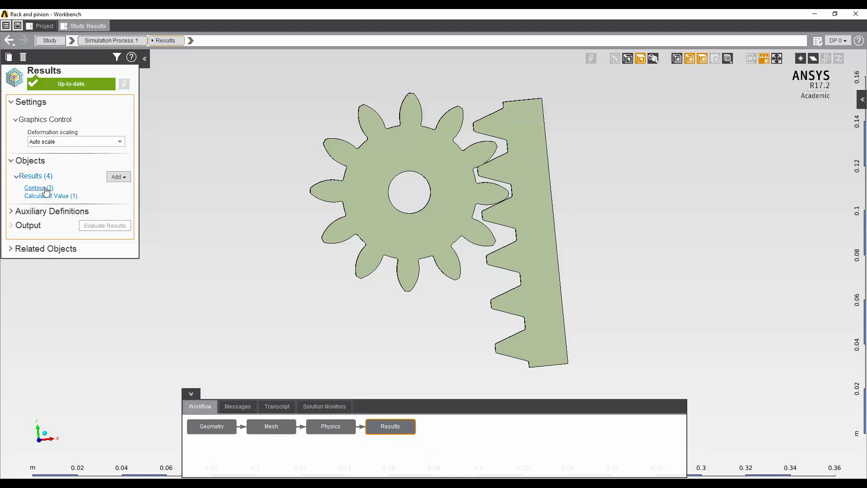
Show the Displacement Magnitude contour, peaking around 1.5952E-05 m on the rack.
click(36, 188)
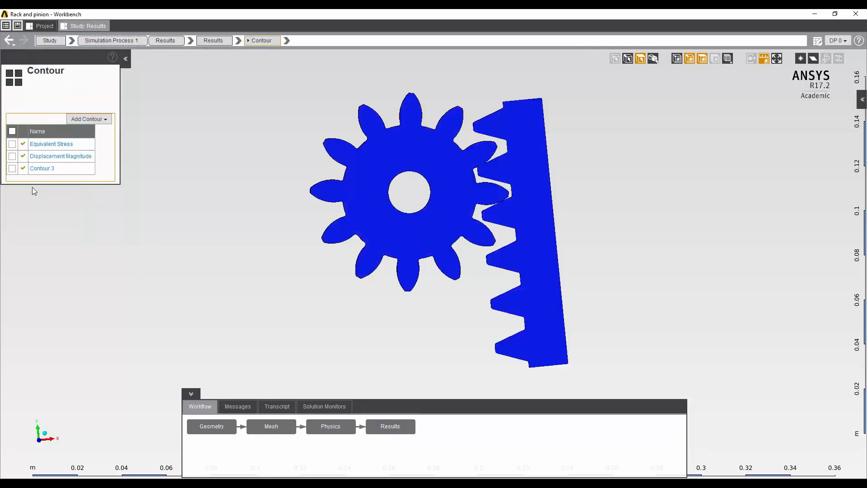
click(60, 156)
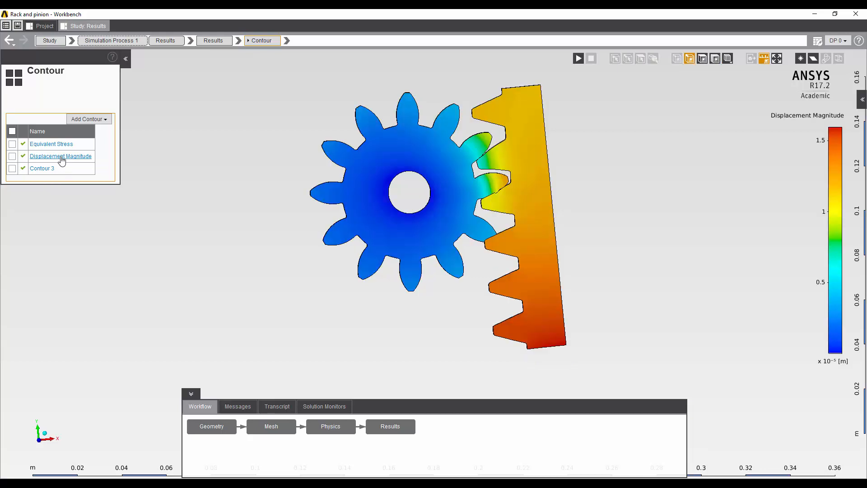
click(61, 156)
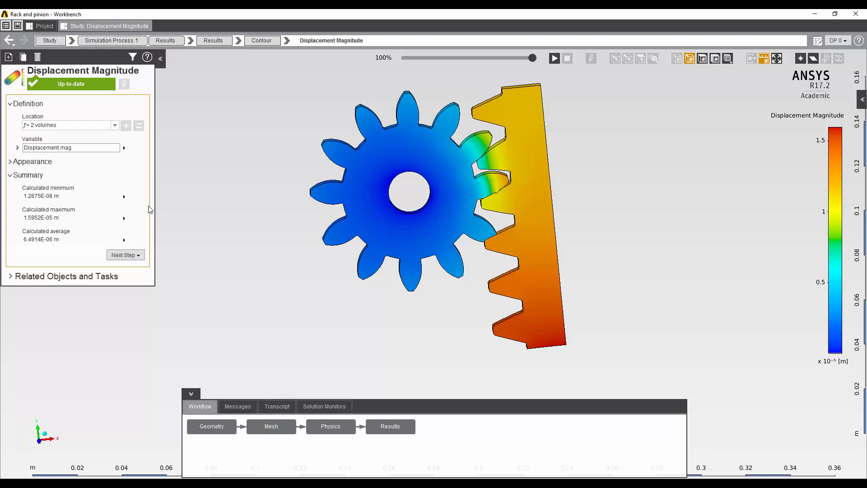
mouse_move(157, 223)
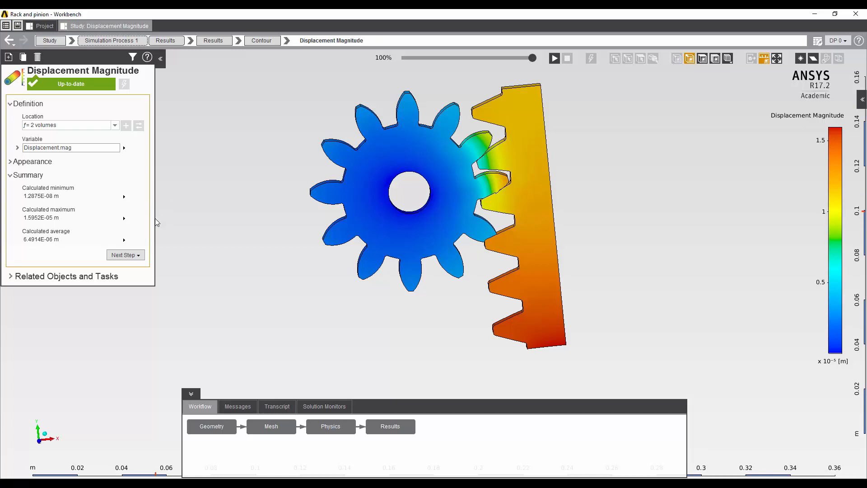
Switch the contour to Equivalent Stress, peaking near 1.1578E+08 Pa at the contact teeth.
click(287, 40)
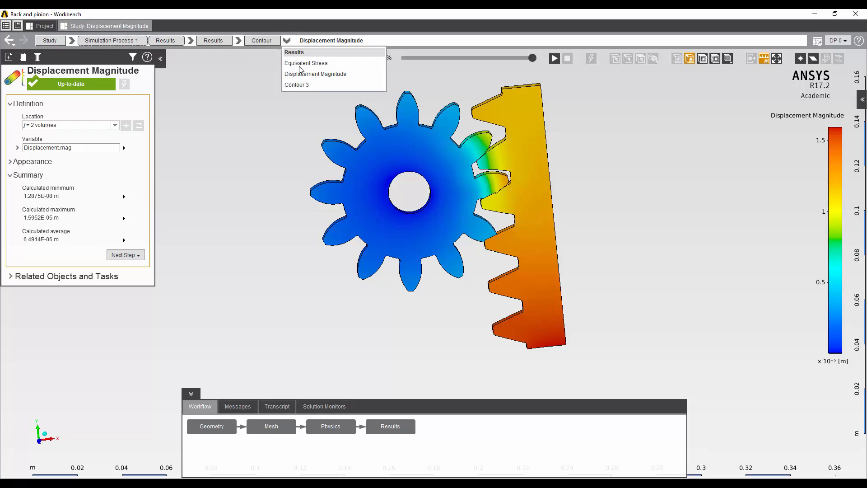
click(306, 62)
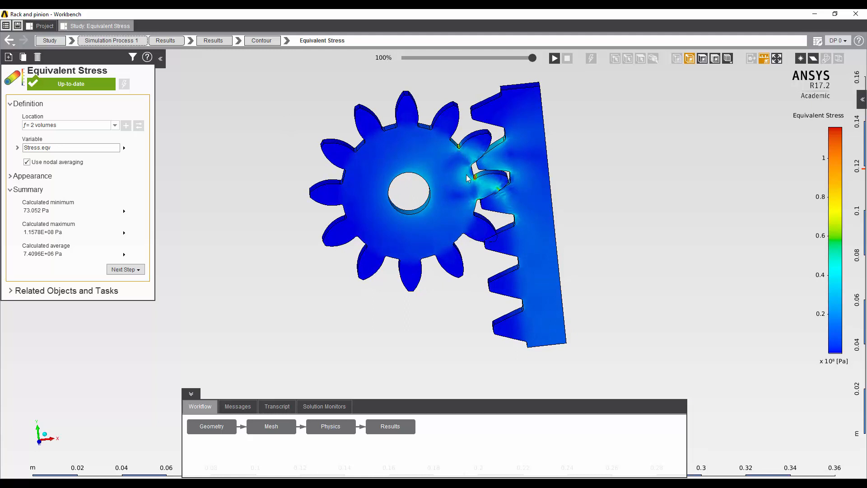
mouse_move(502, 195)
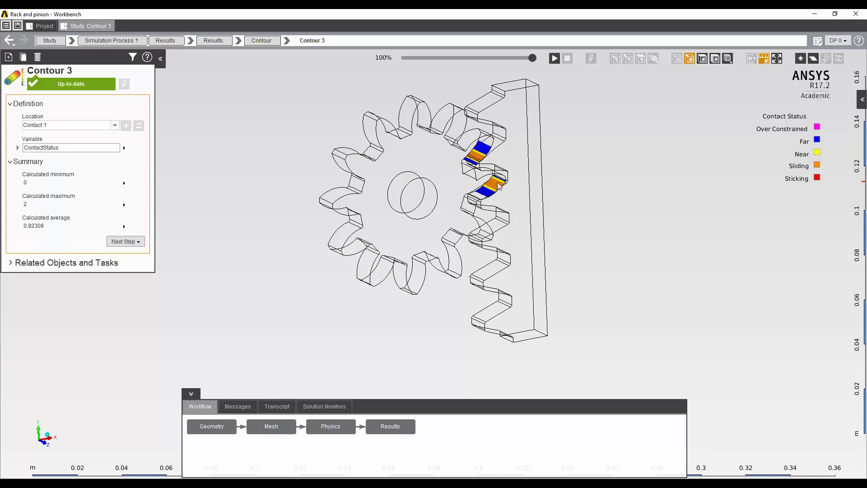
mouse_move(497, 186)
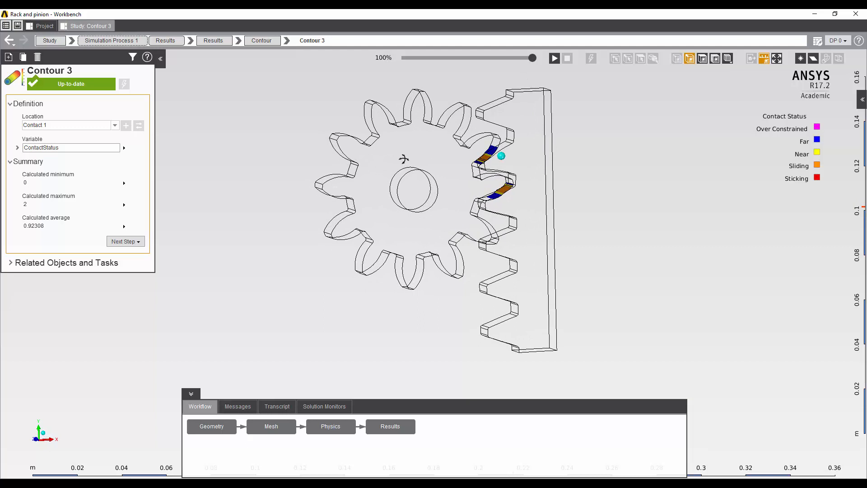
mouse_move(405, 408)
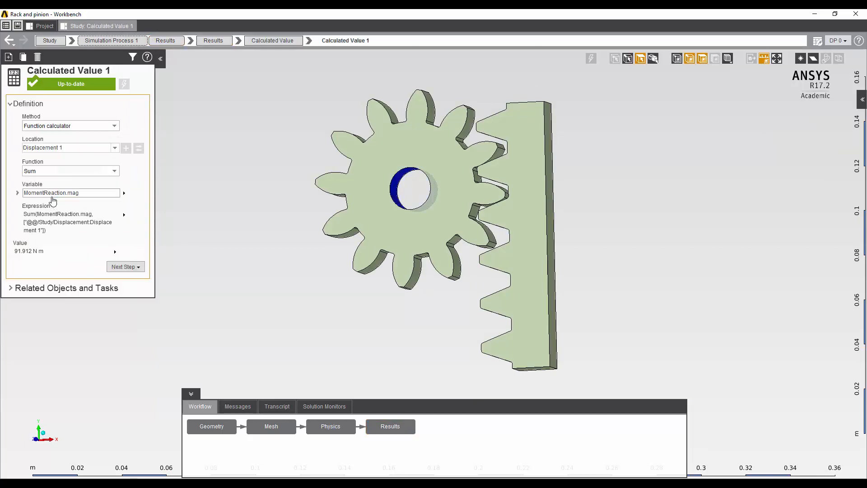
mouse_move(116, 323)
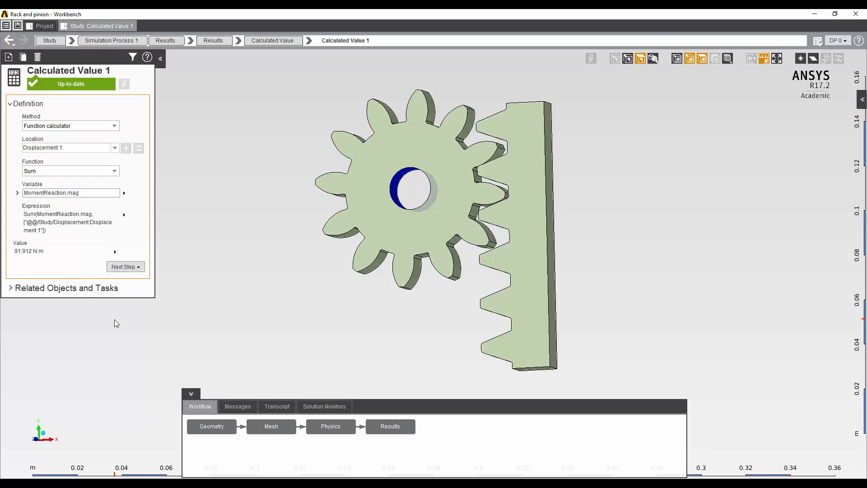
mouse_move(293, 348)
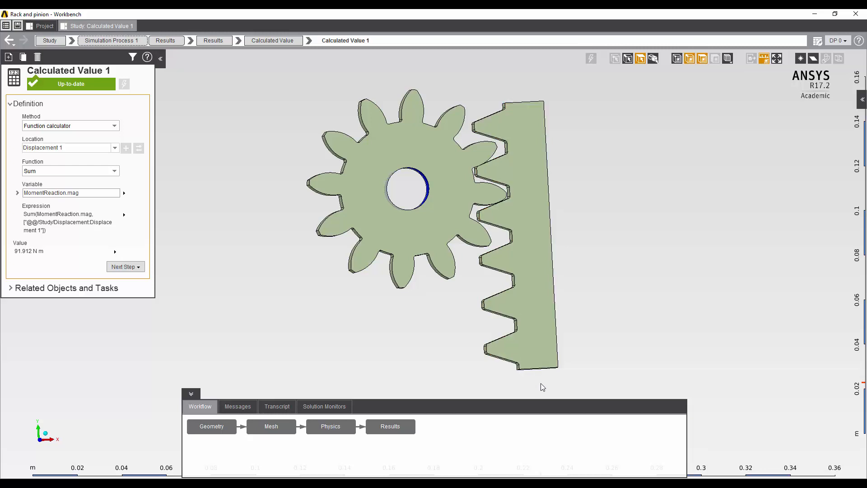
mouse_move(539, 392)
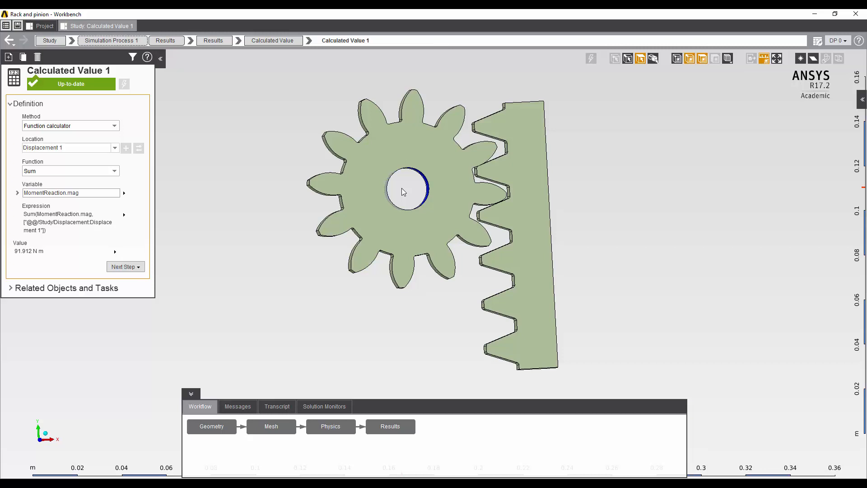
mouse_move(403, 192)
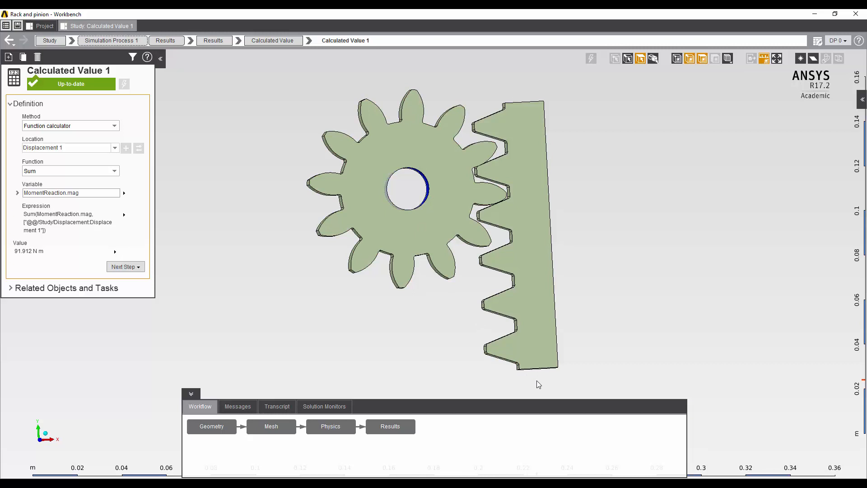
mouse_move(389, 391)
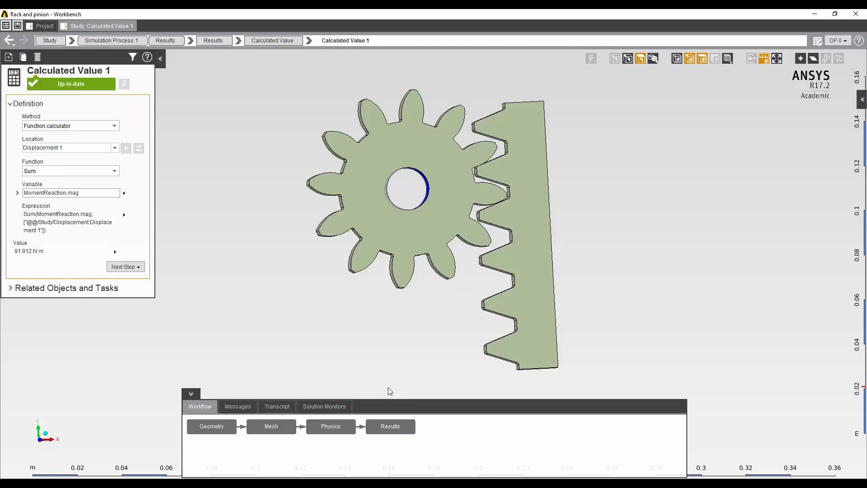